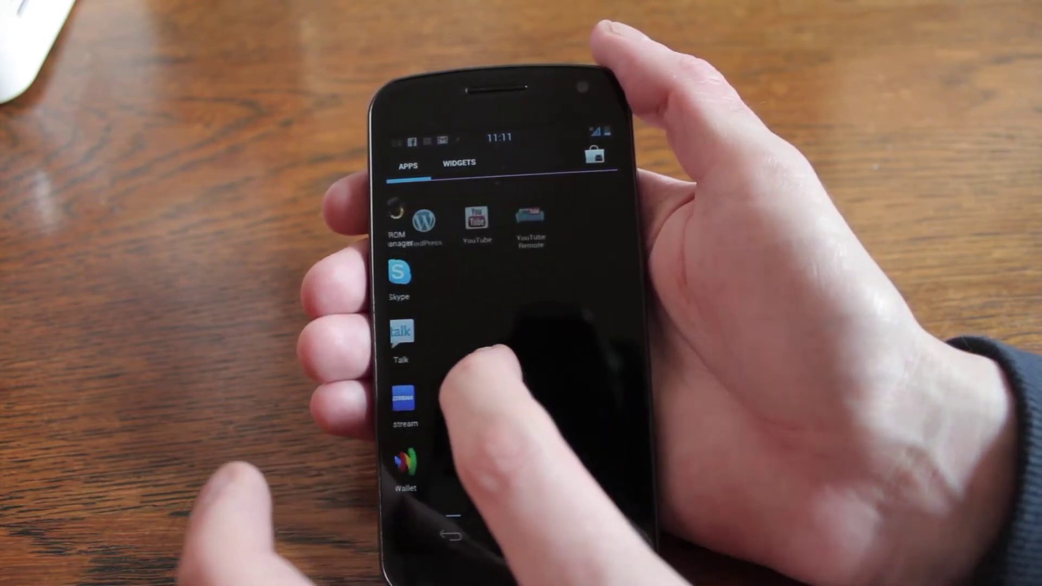
Step: Switch the app drawer from Apps to the Widgets list showing AppBrain Sync and Bookmark
click(462, 163)
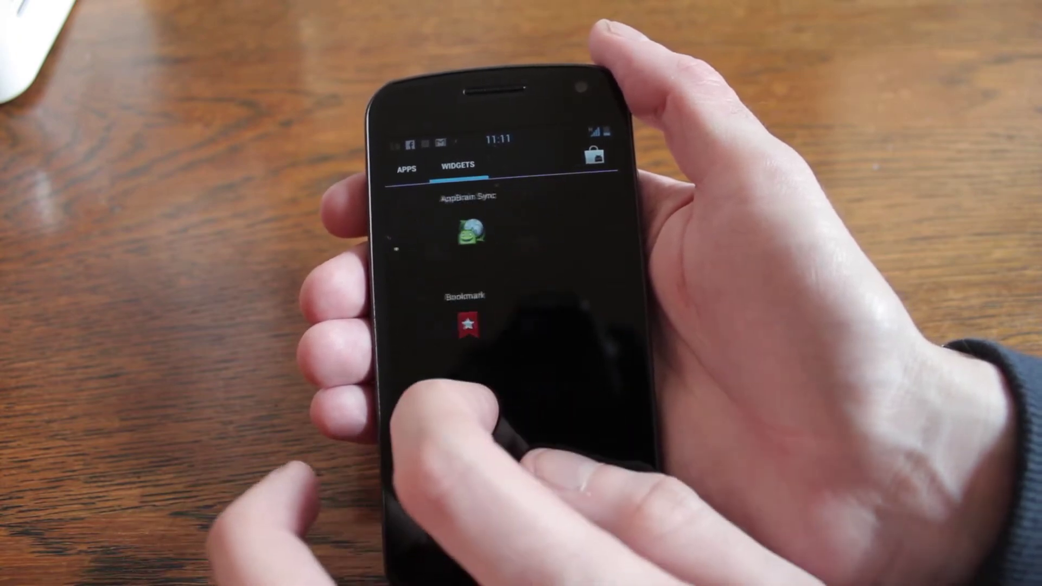